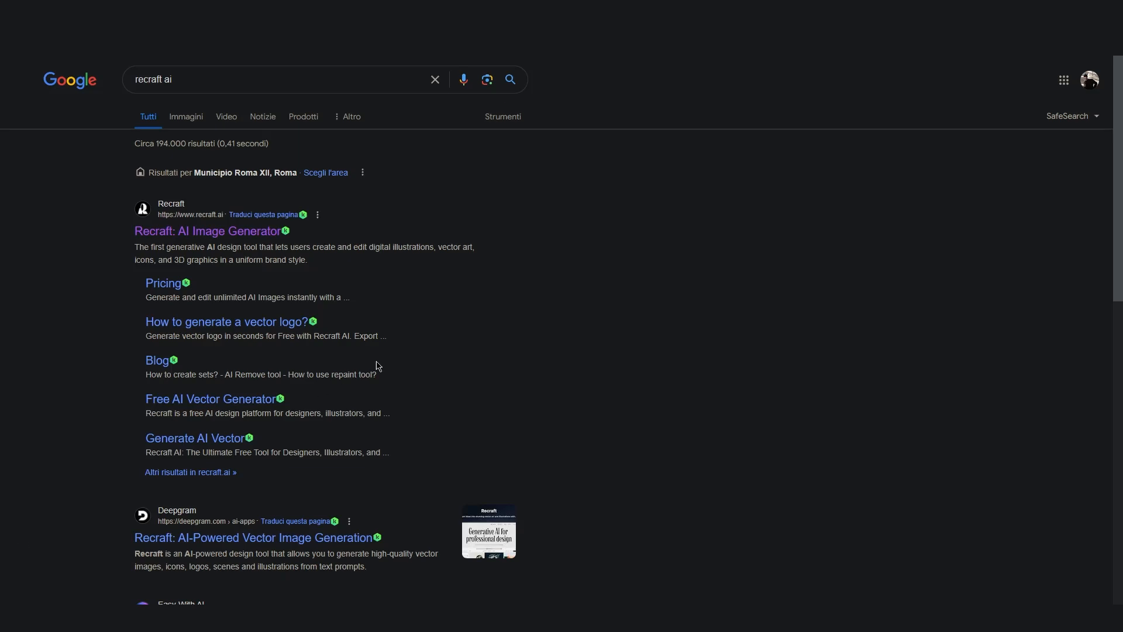
pyautogui.moveTo(464, 344)
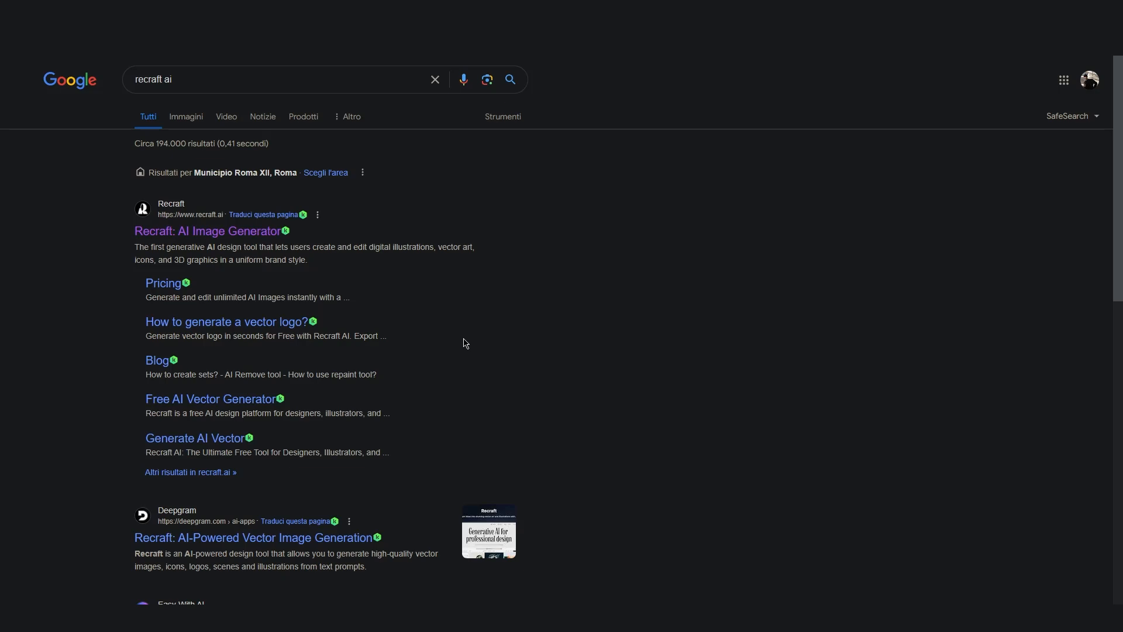
pyautogui.moveTo(210, 231)
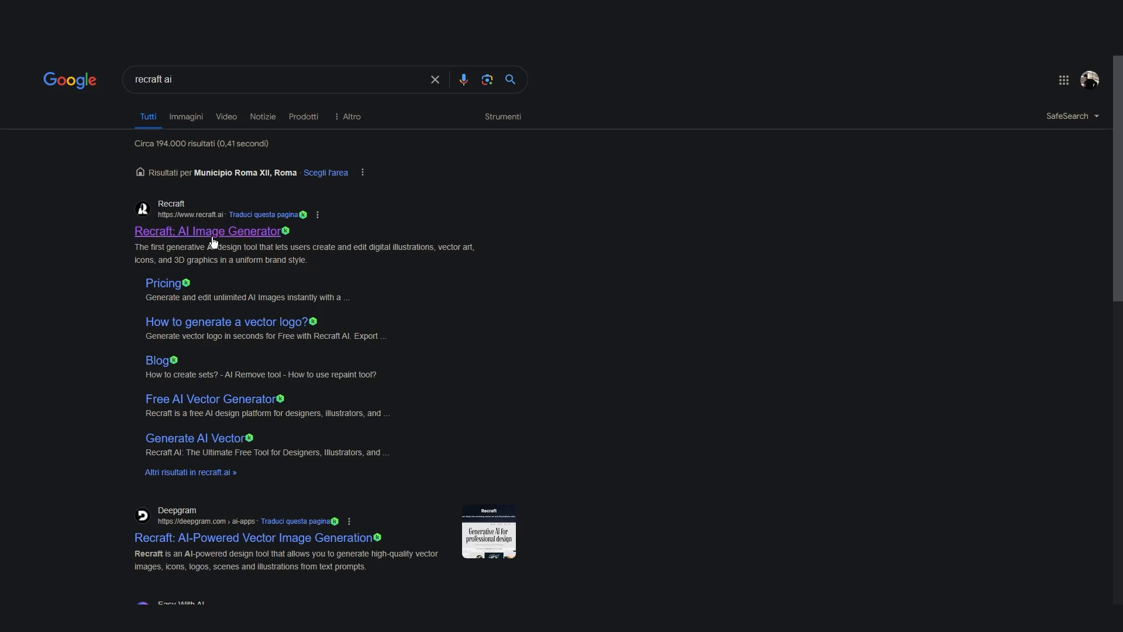
# Open the Recraft: AI Image Generator site from the Google results.
pyautogui.click(208, 231)
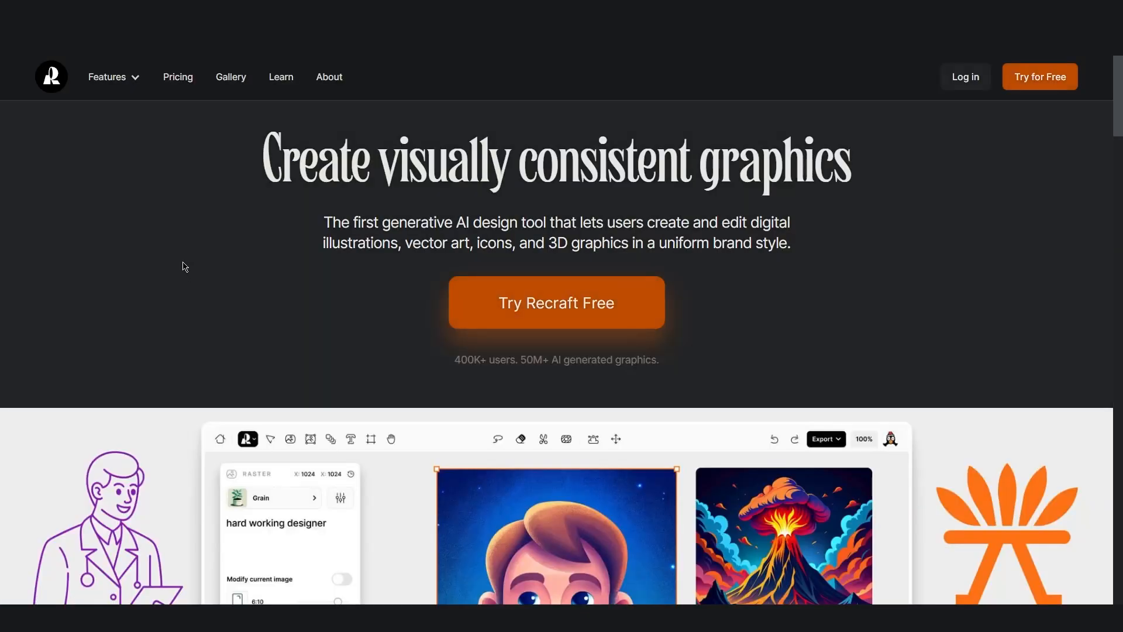
pyautogui.moveTo(934, 70)
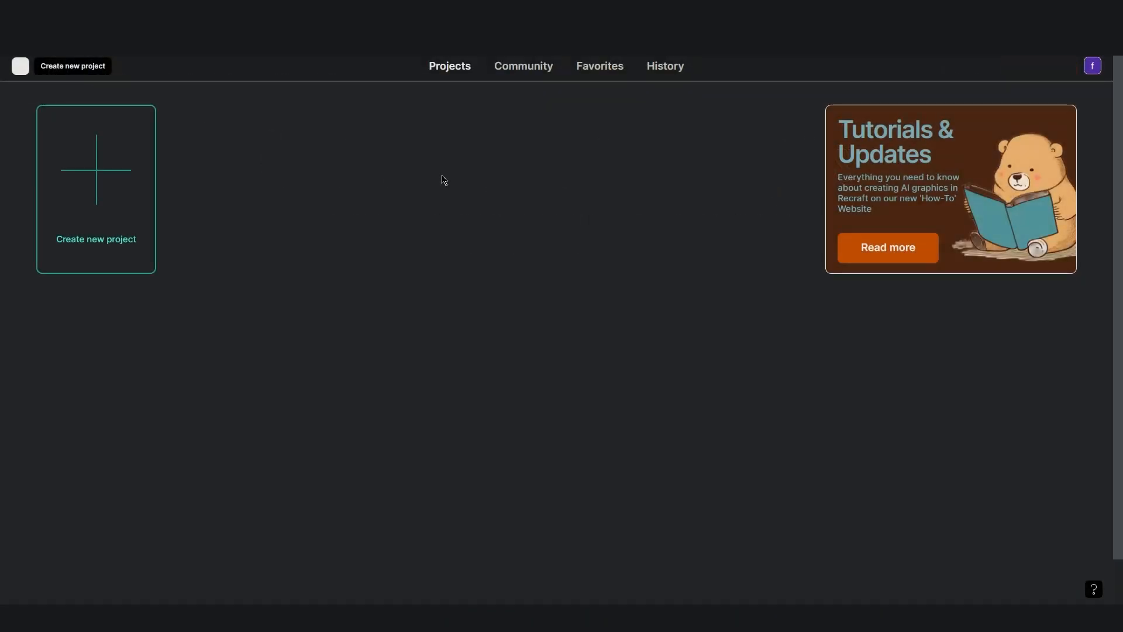
pyautogui.moveTo(447, 272)
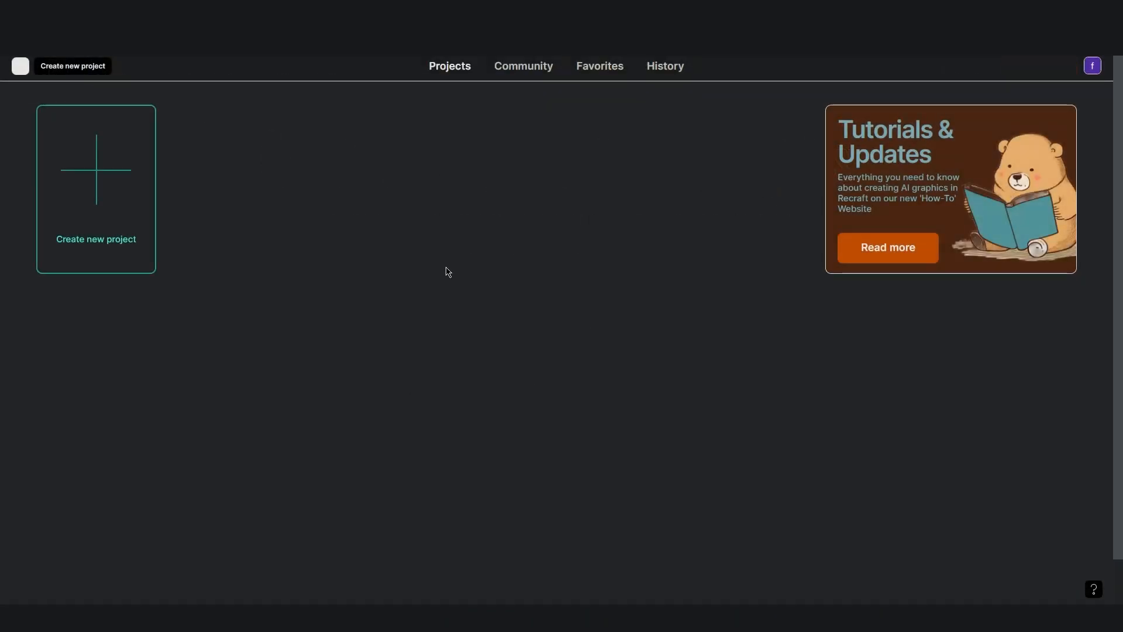
pyautogui.moveTo(115, 188)
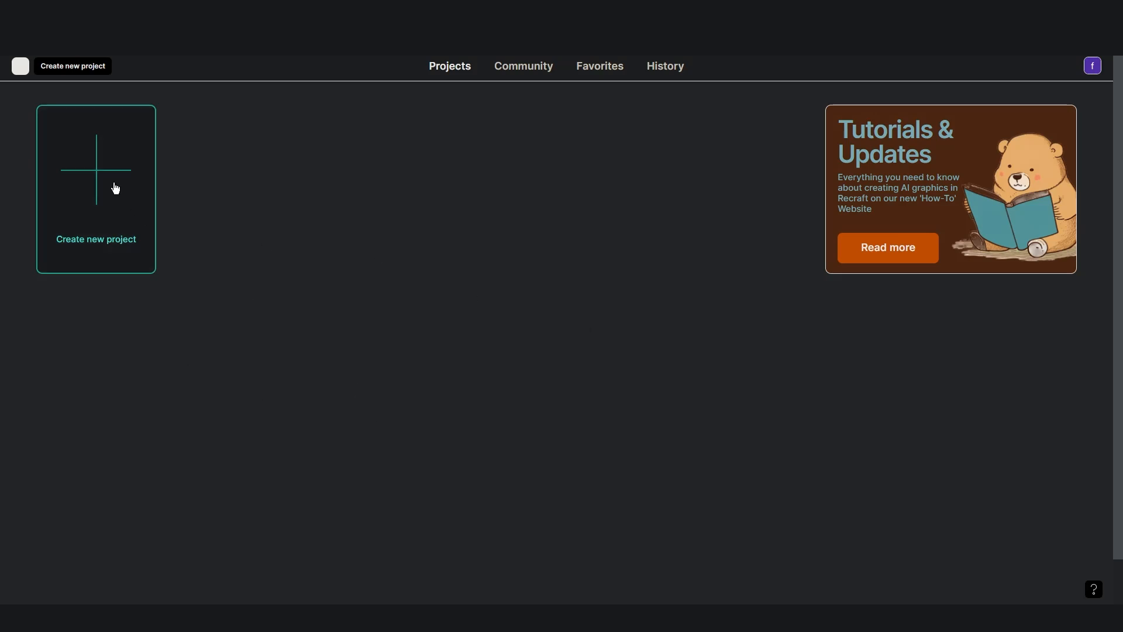
pyautogui.moveTo(105, 173)
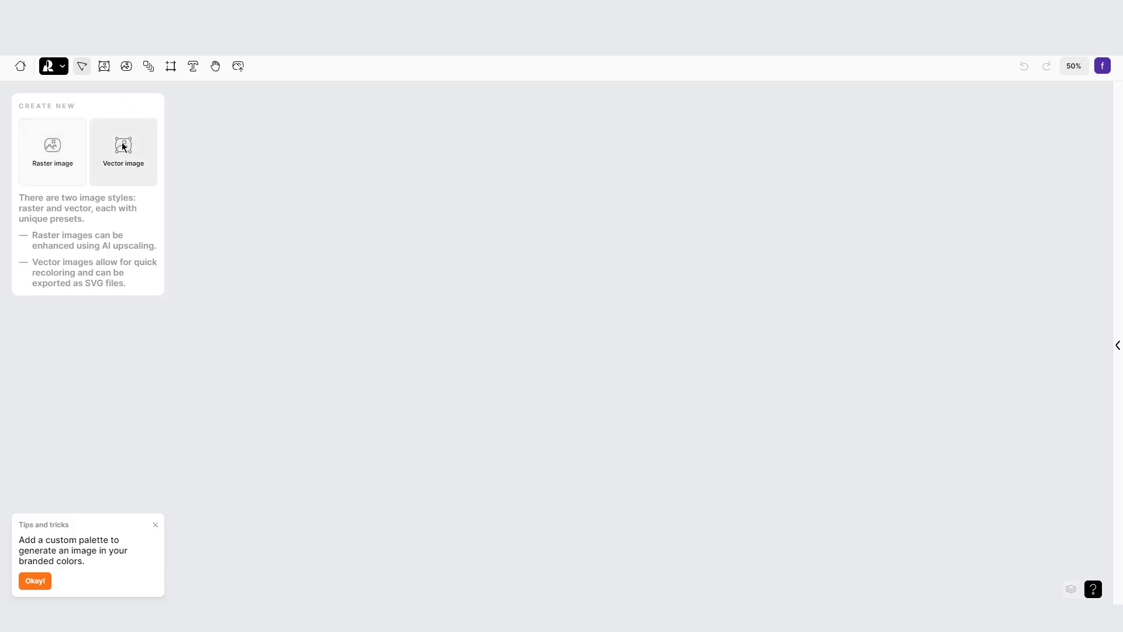
# Place a new Vector image frame and raise its level of detail slightly.
pyautogui.click(122, 150)
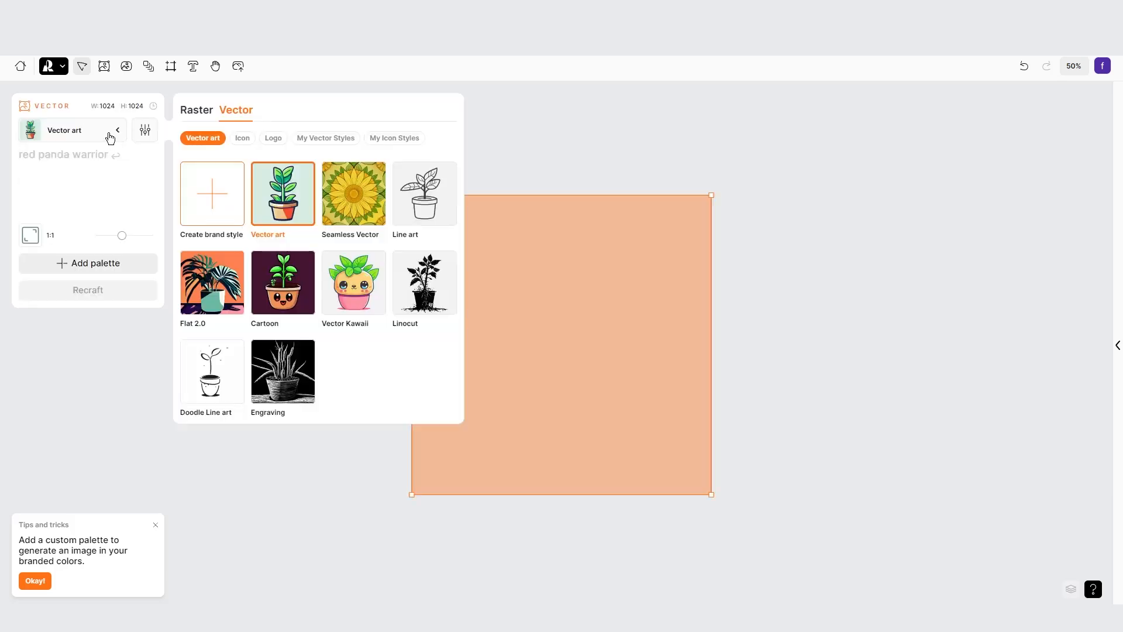
pyautogui.moveTo(258, 165)
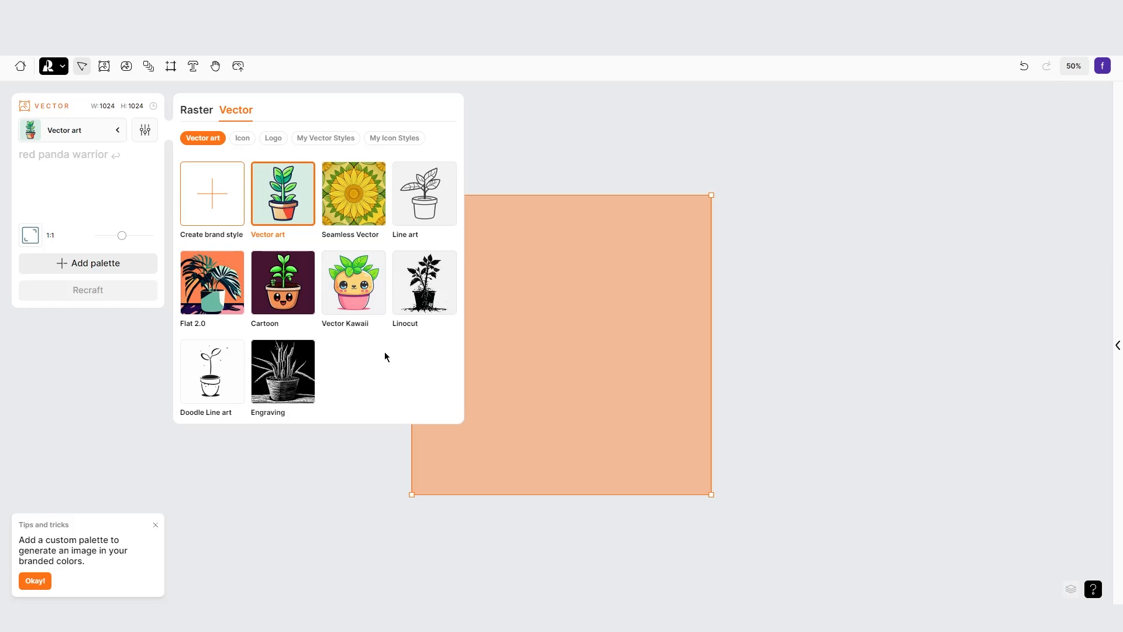
pyautogui.moveTo(206, 293)
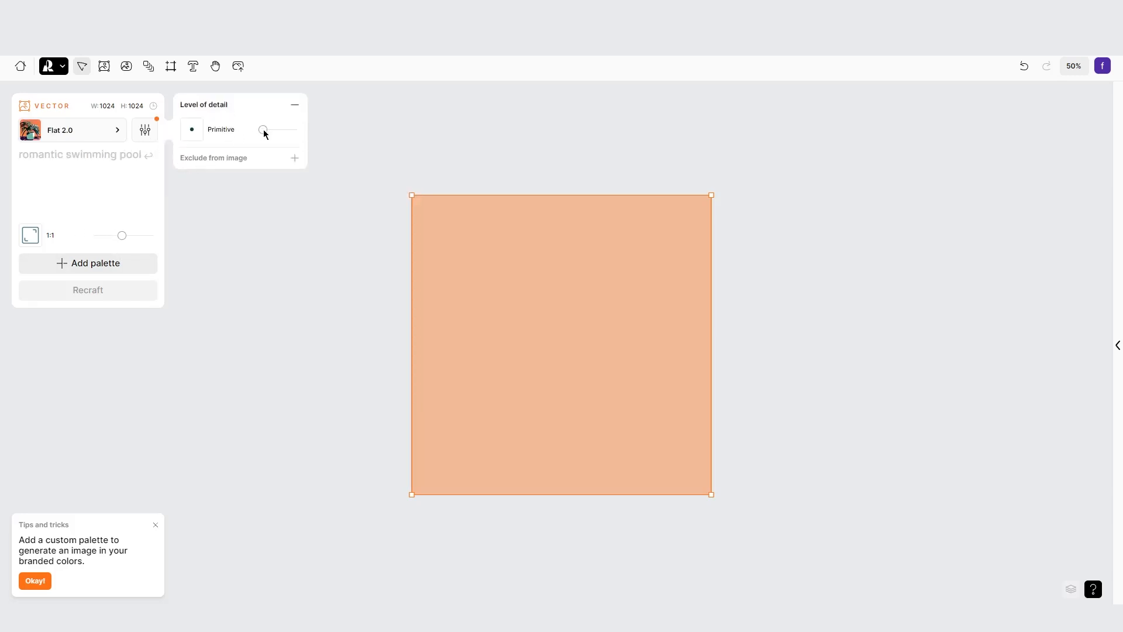
pyautogui.moveTo(262, 131); pyautogui.dragTo(276, 131)
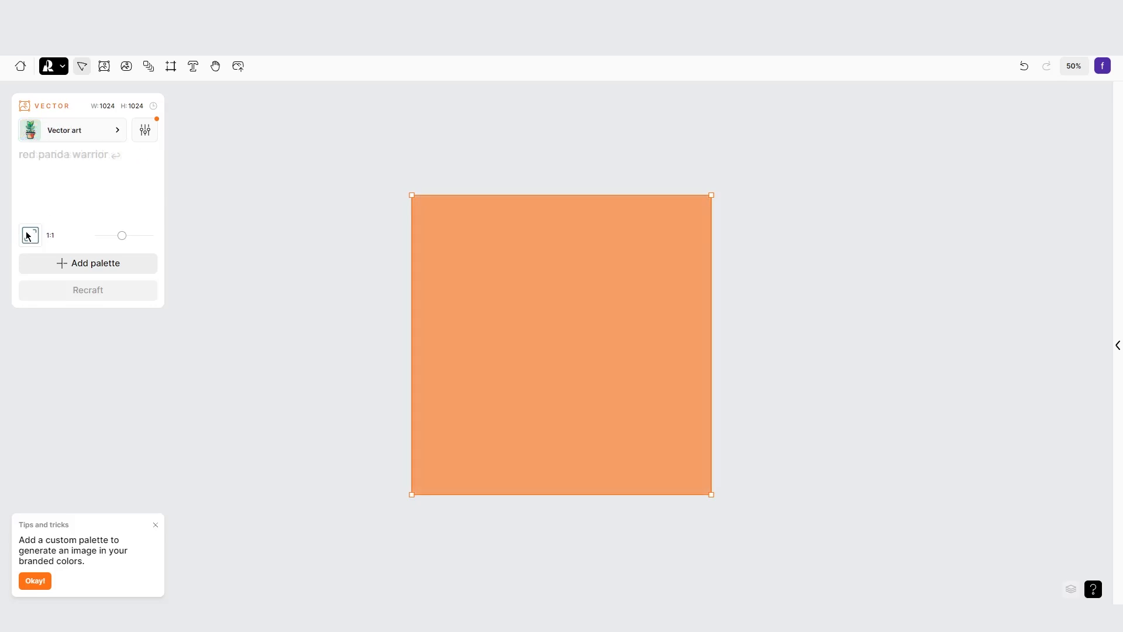
pyautogui.moveTo(122, 236); pyautogui.dragTo(134, 236)
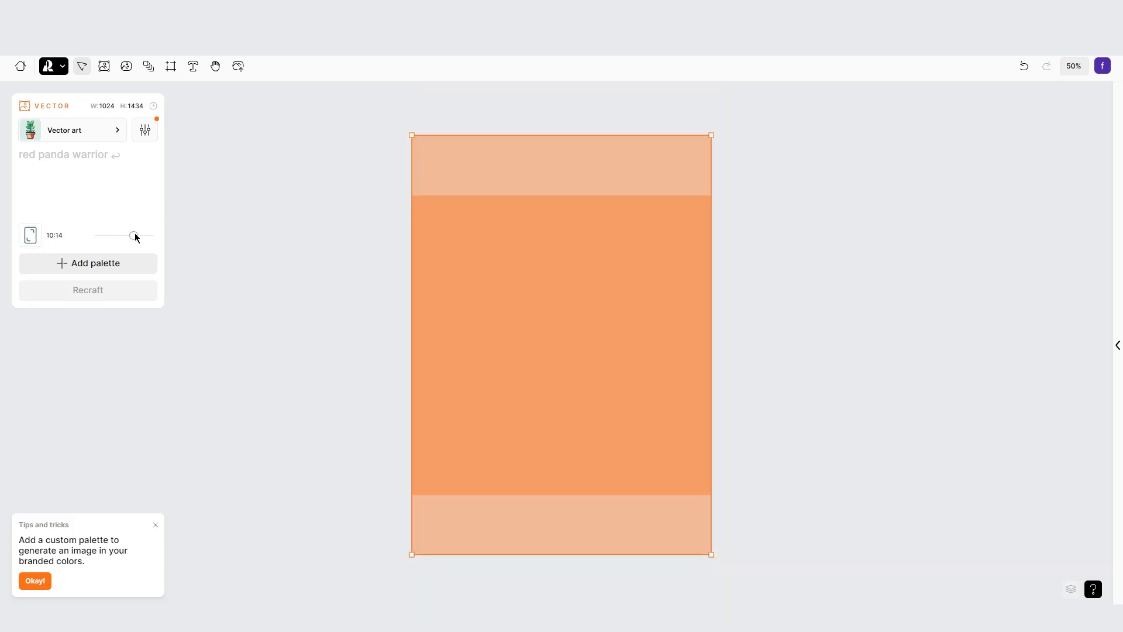
pyautogui.moveTo(133, 236); pyautogui.dragTo(122, 236)
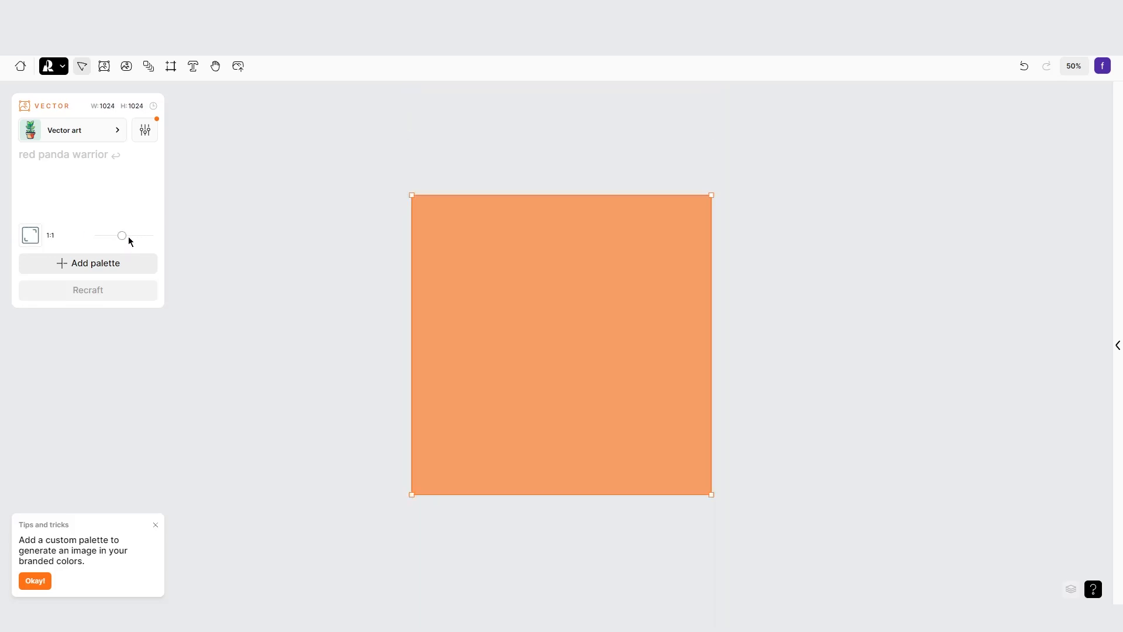
pyautogui.moveTo(61, 236)
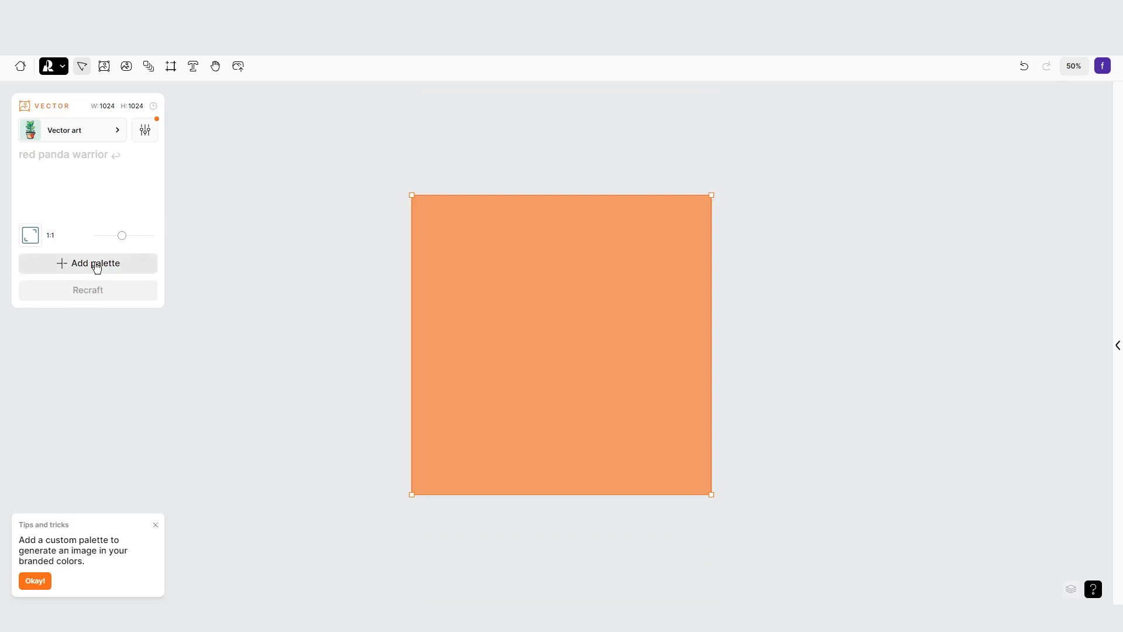
pyautogui.moveTo(68, 266)
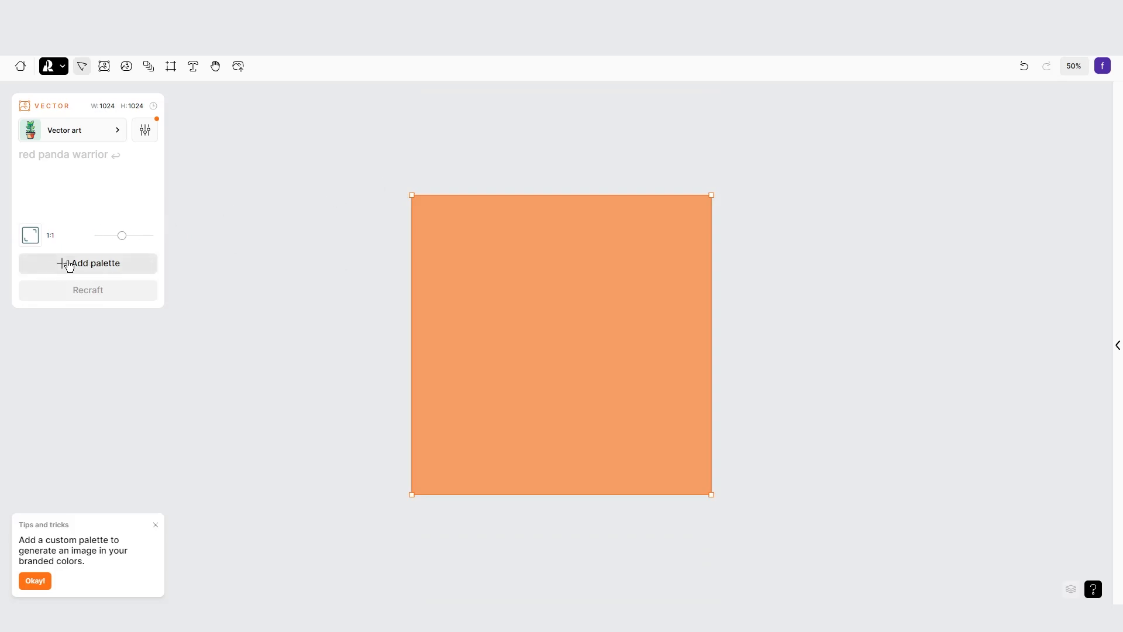
# Apply the three-tone peach and cream palette to the vector frame.
pyautogui.click(88, 263)
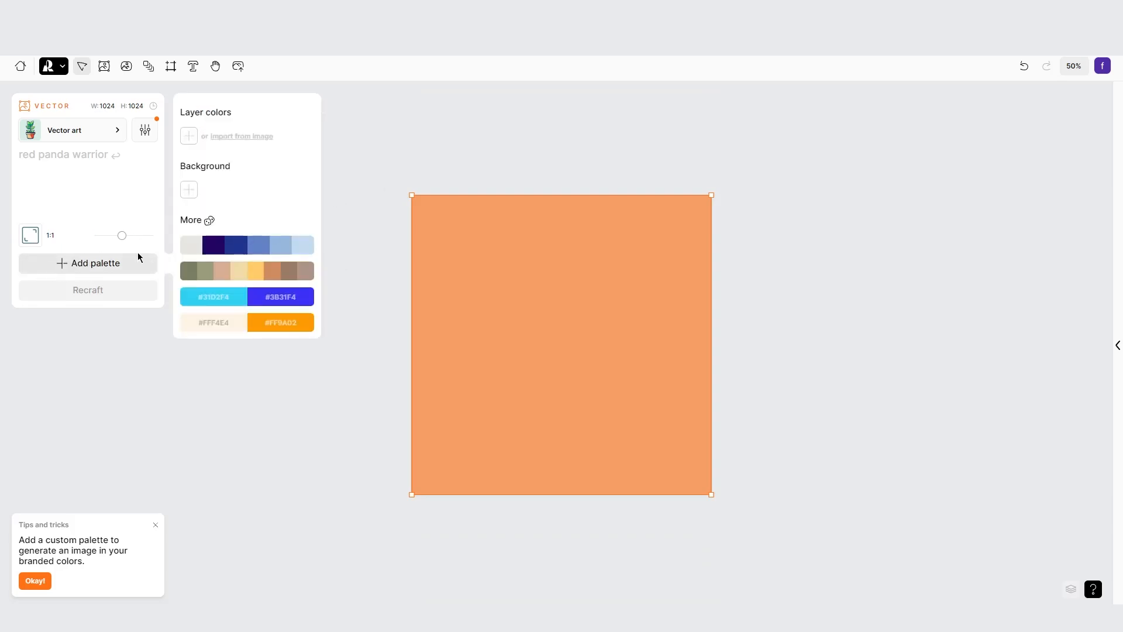
pyautogui.click(210, 221)
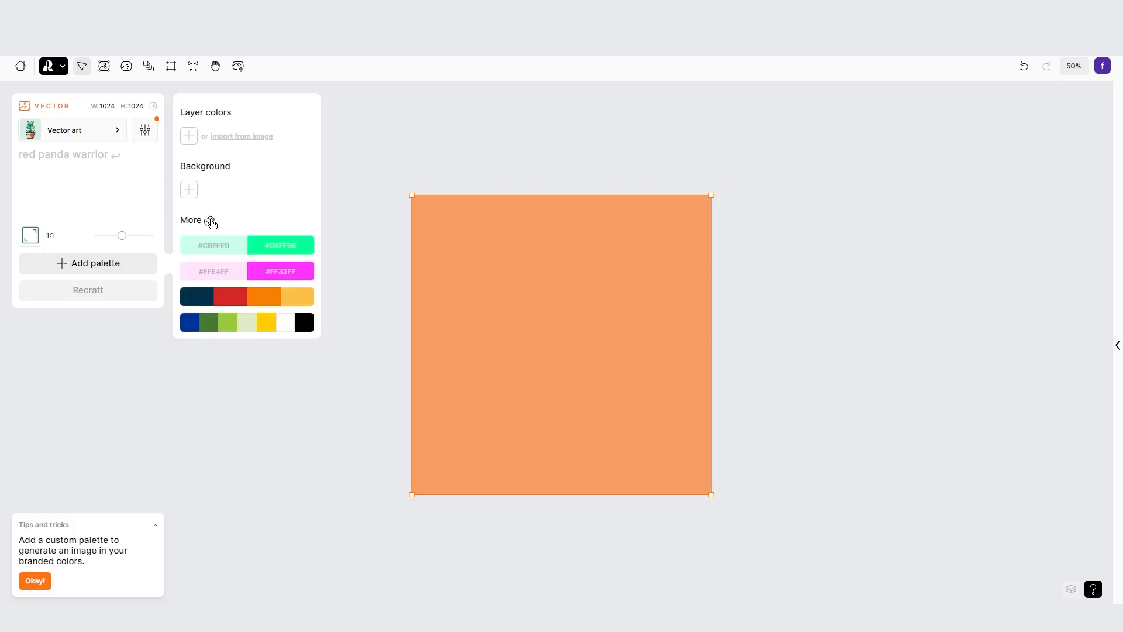
pyautogui.click(208, 220)
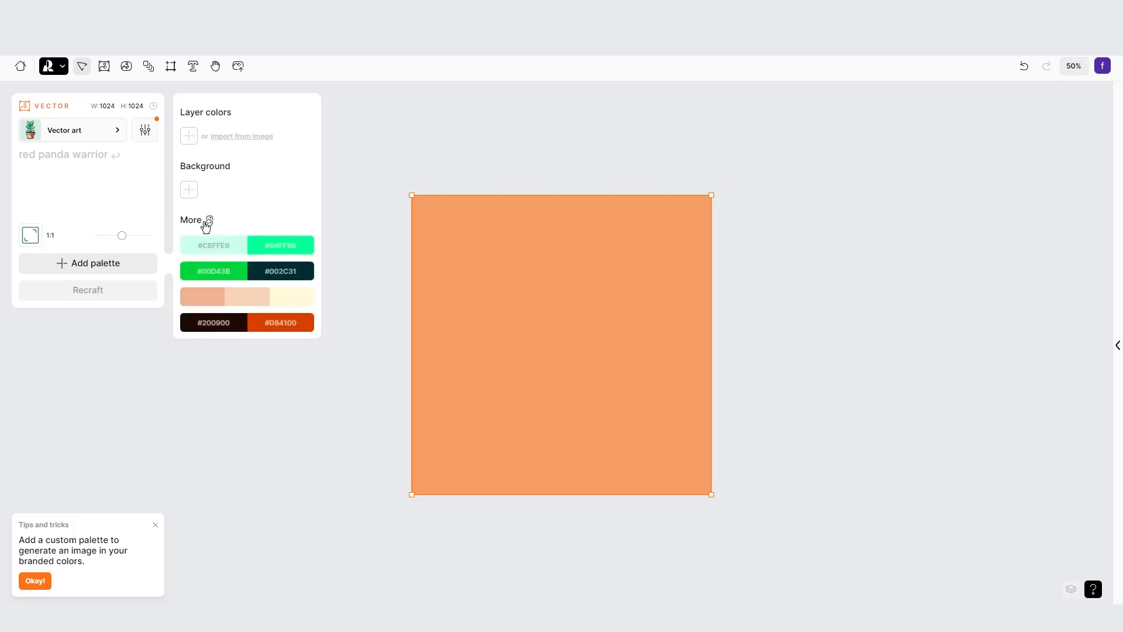
pyautogui.moveTo(207, 298)
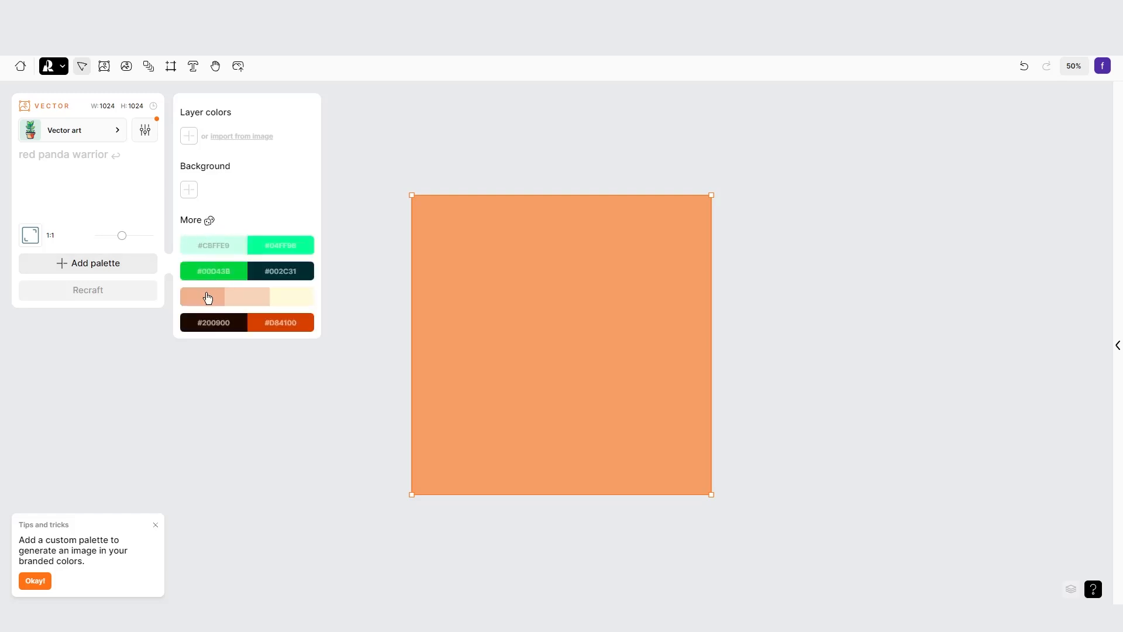
pyautogui.click(208, 296)
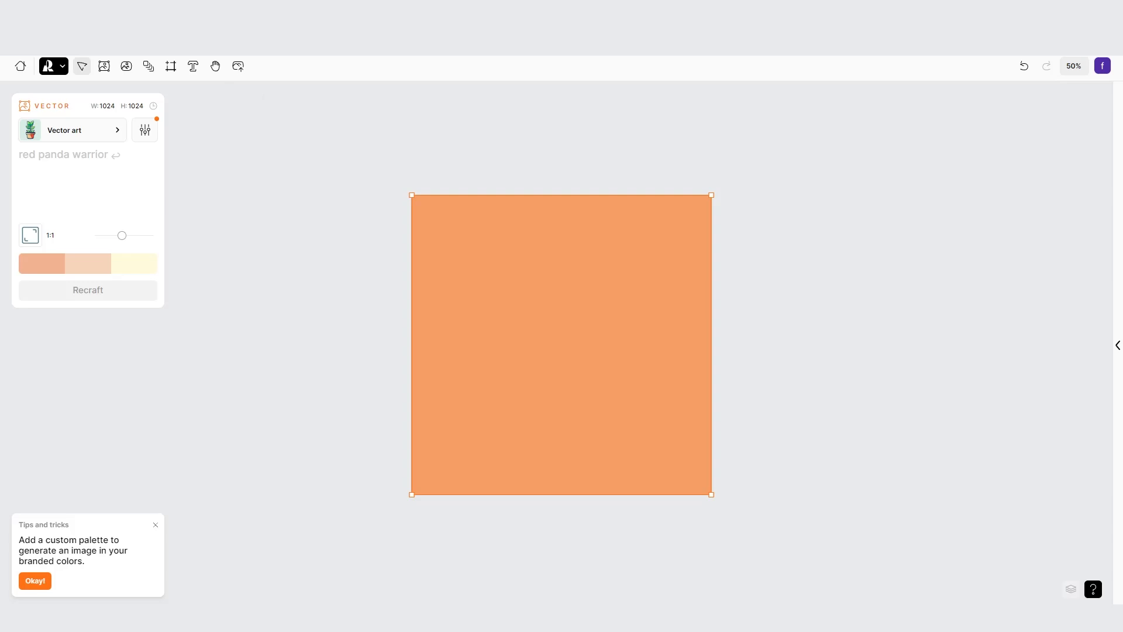
# Generate the runner-lacing-shoes-at-dawn panel from the marathon preparation prompt.
pyautogui.write('A runner prepares for the marathon at dawn, breathing in the morning chill as they lace up their running shoes.')
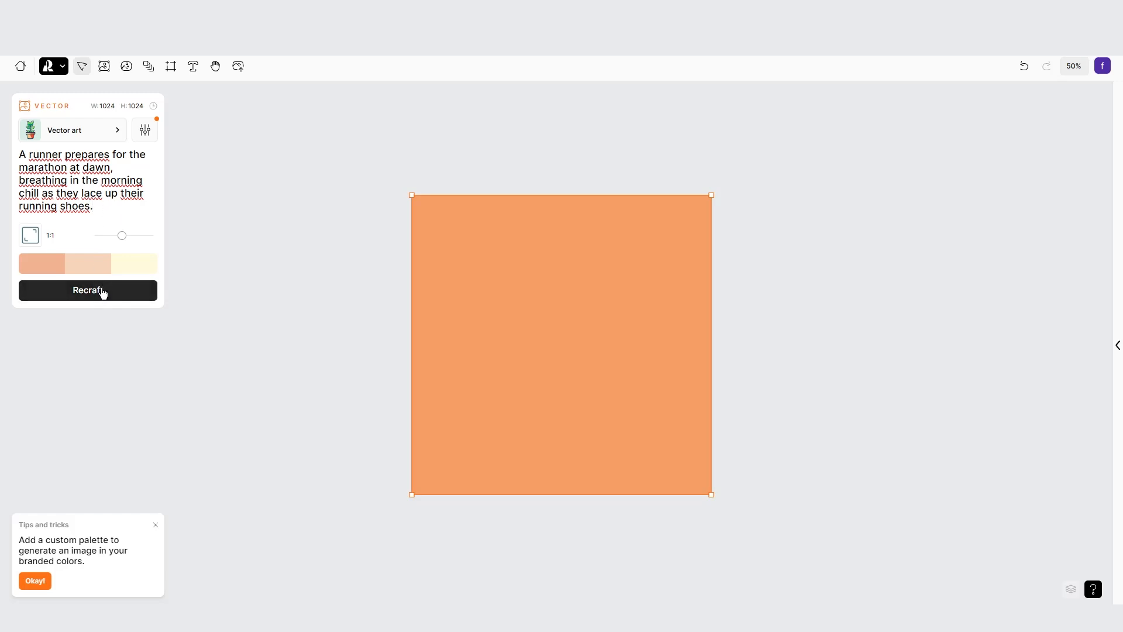
pyautogui.click(87, 290)
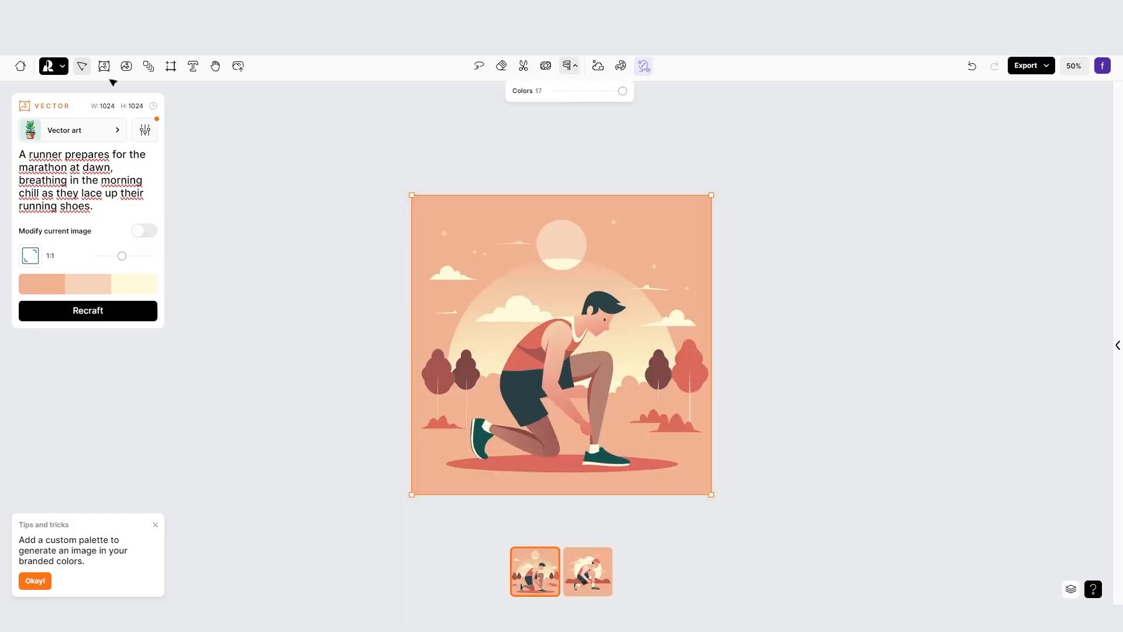
pyautogui.moveTo(170, 66)
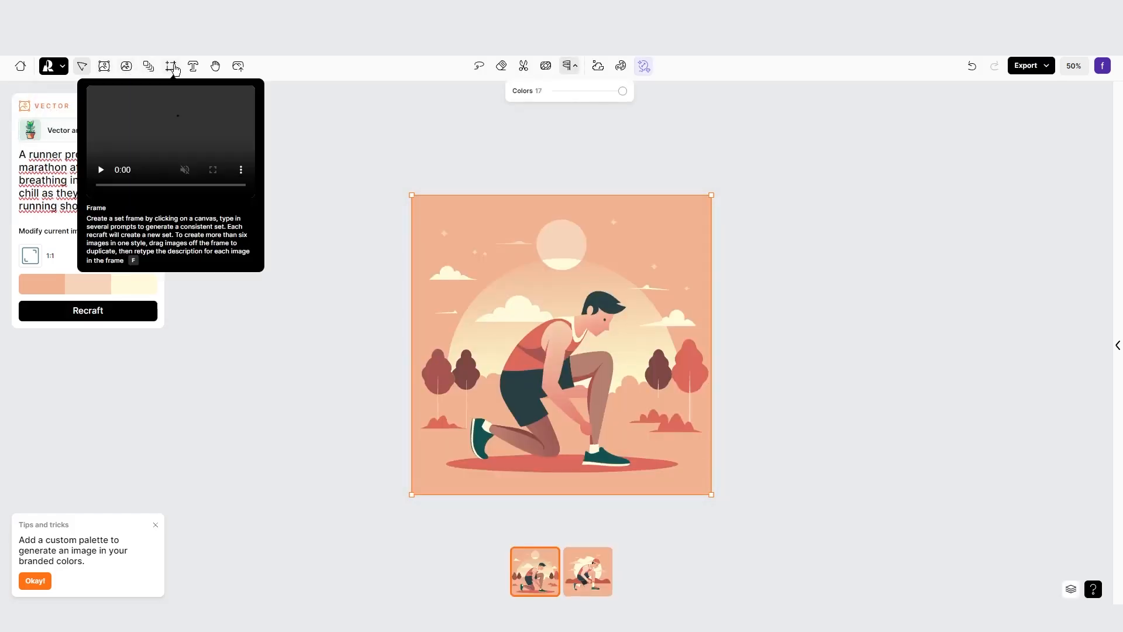
pyautogui.moveTo(743, 373)
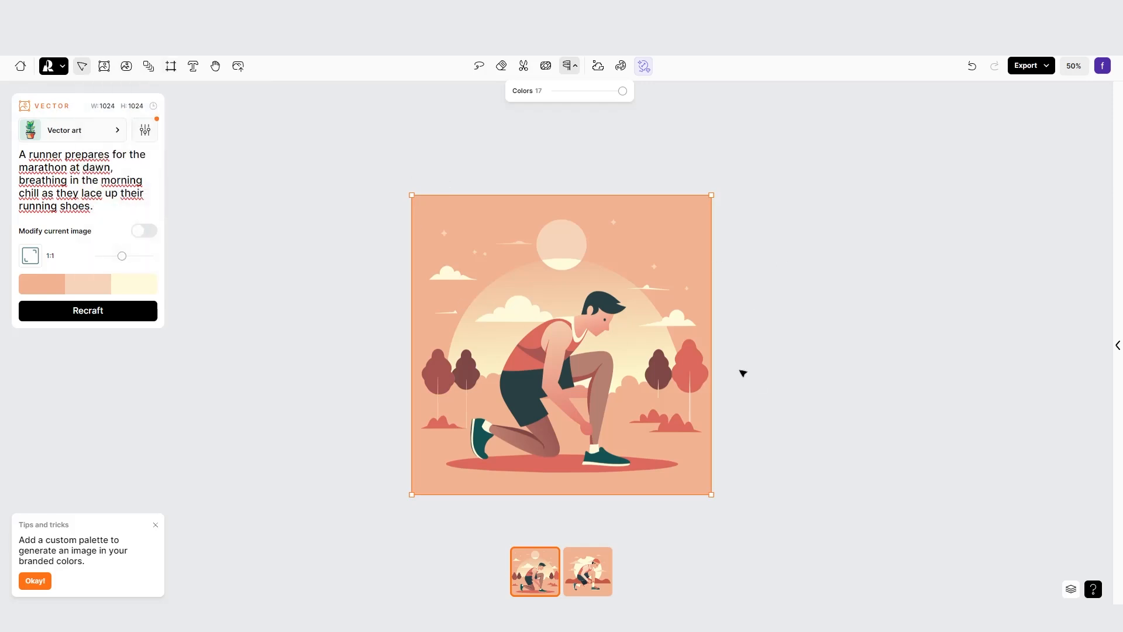
pyautogui.moveTo(335, 296)
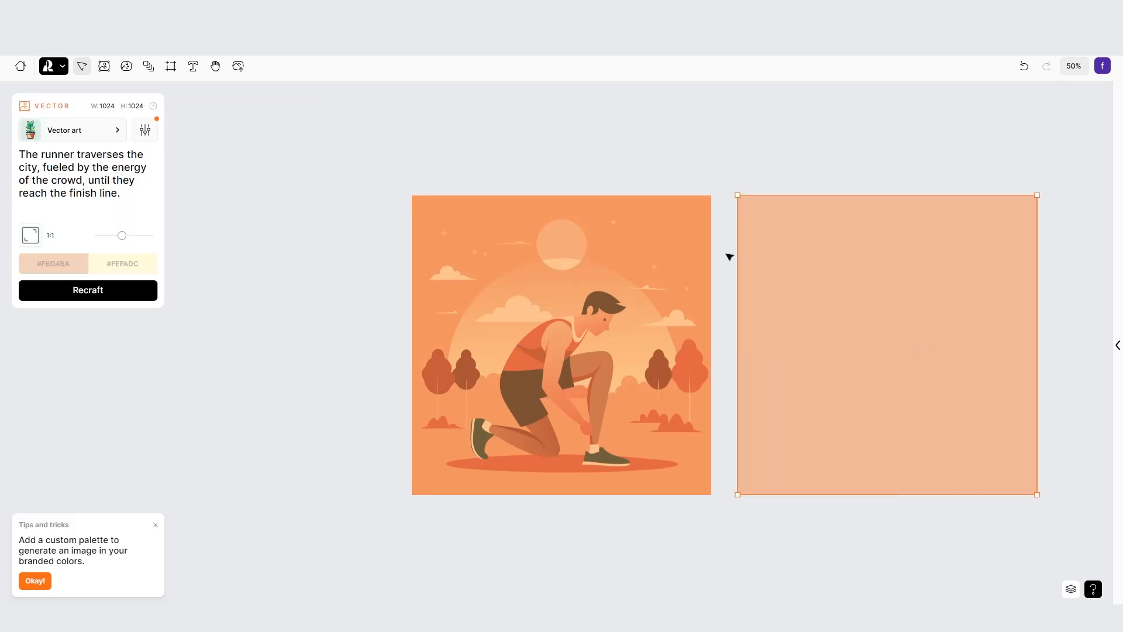
# Generate the racing-through-the-city panel beside the first one.
pyautogui.click(88, 290)
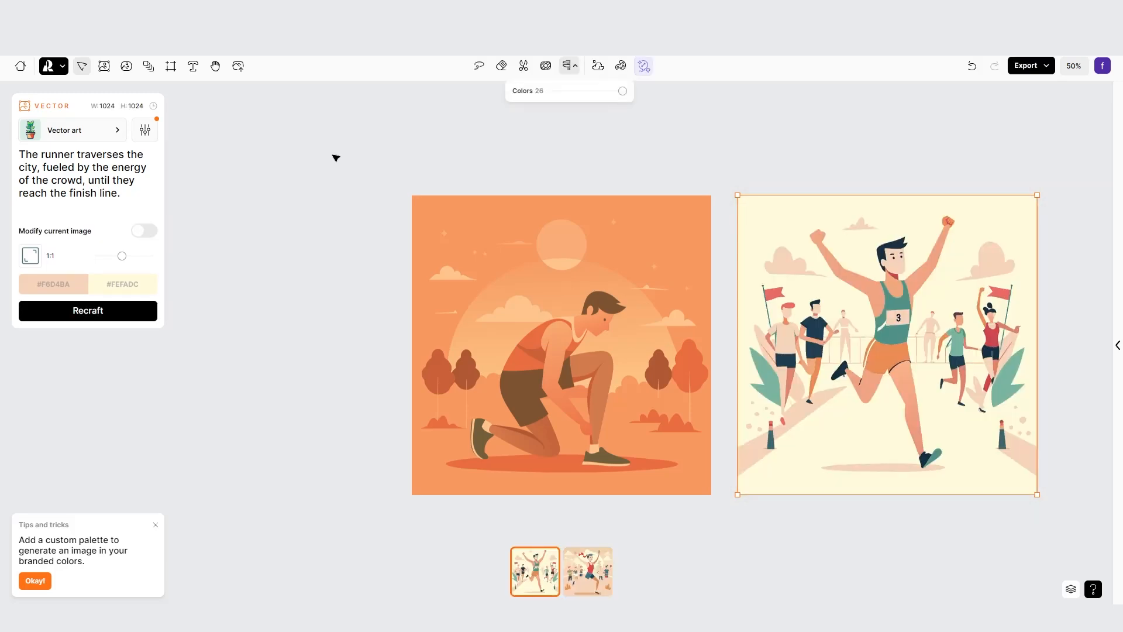
pyautogui.moveTo(773, 214)
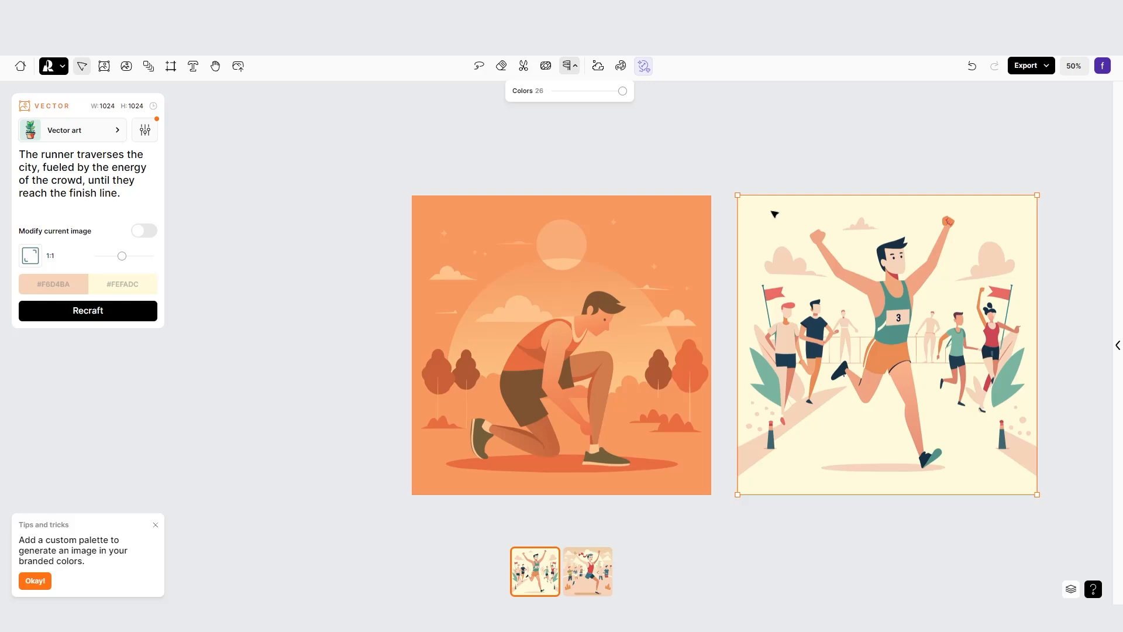
pyautogui.scroll(-3)
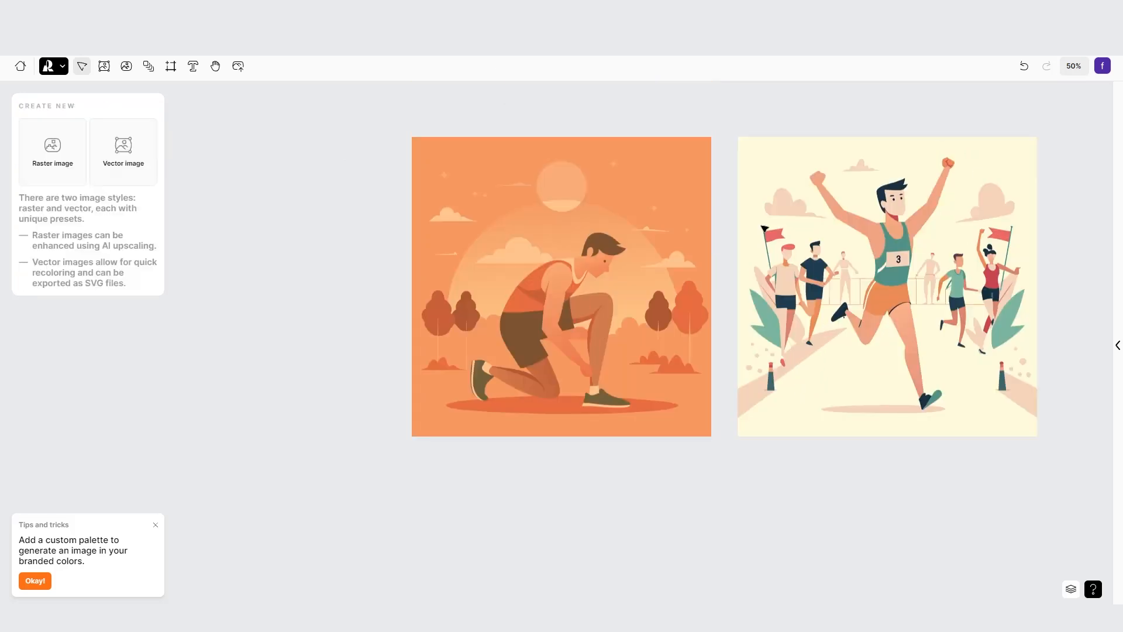
# Create a third vector frame and generate the winner-lifting-trophy panel.
pyautogui.click(887, 286)
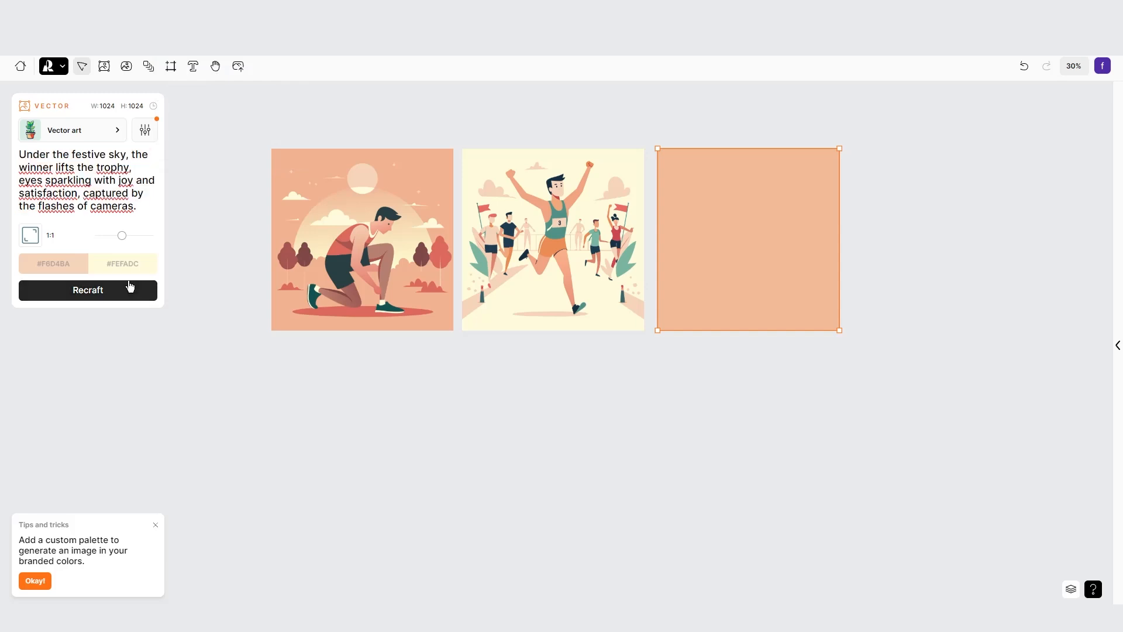
pyautogui.click(87, 290)
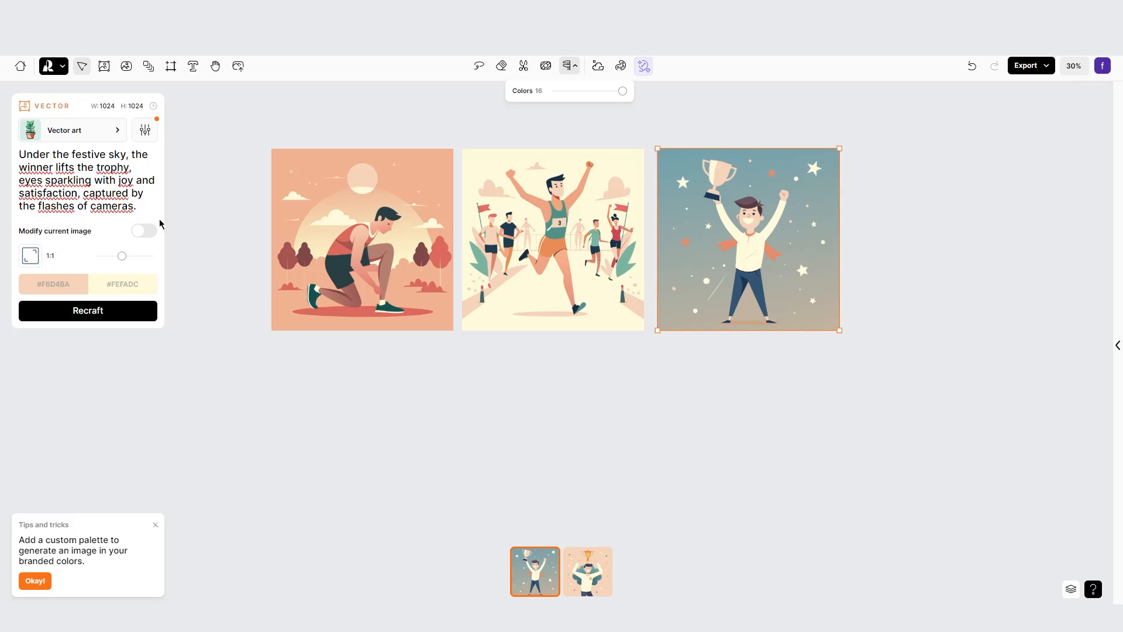
pyautogui.moveTo(355, 314)
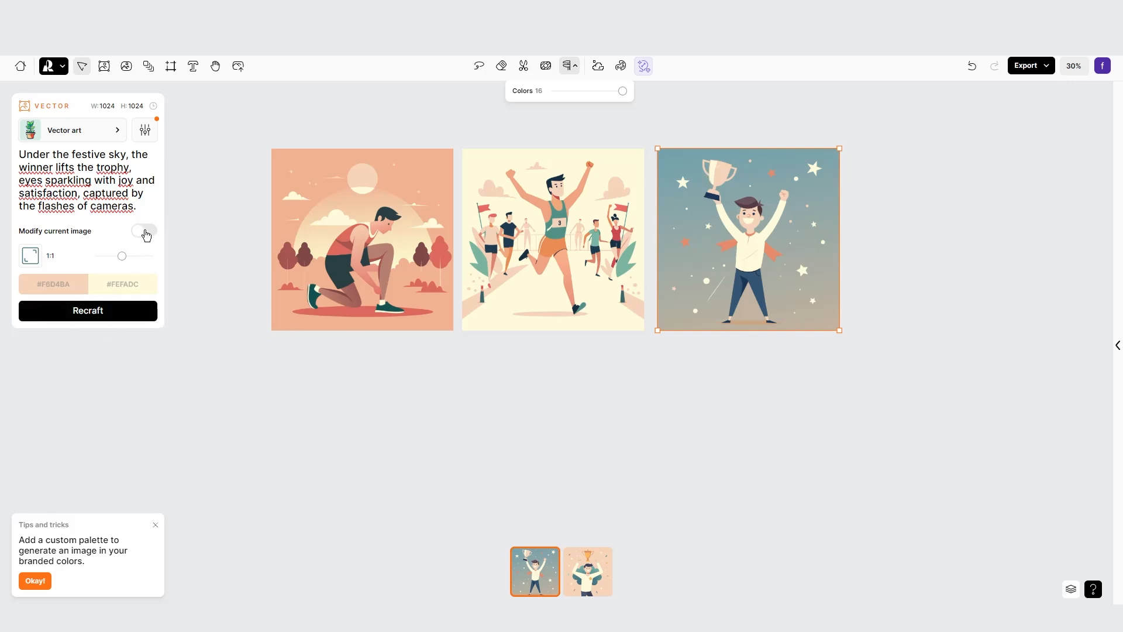
# Modify the trophy image at similarity 30 to create a peach-toned variation.
pyautogui.click(143, 229)
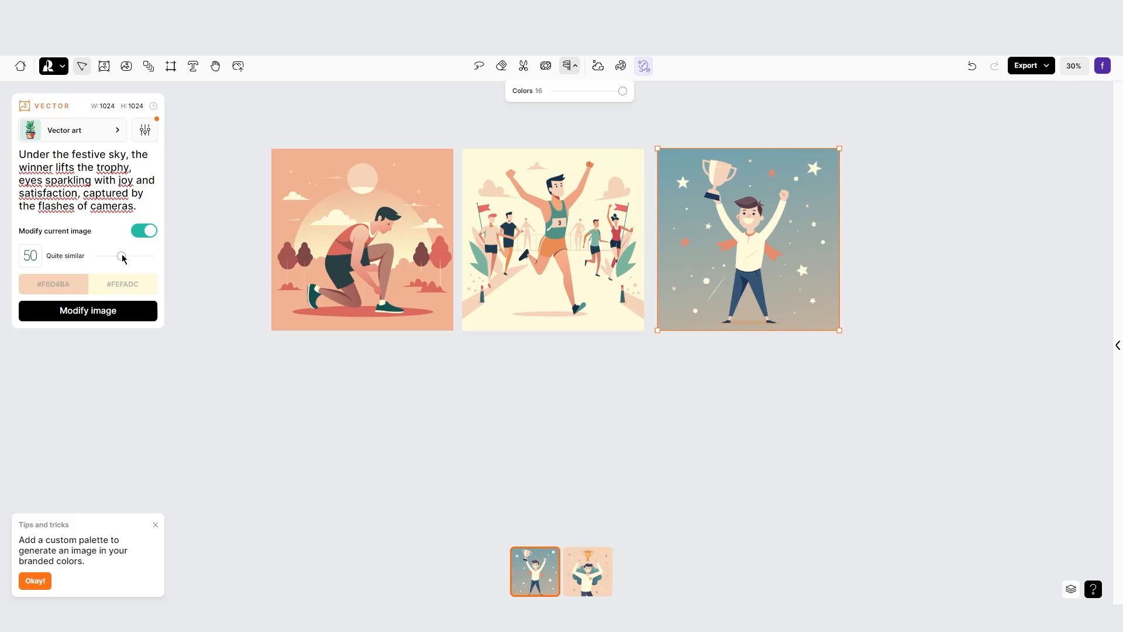
pyautogui.moveTo(121, 255); pyautogui.dragTo(104, 255)
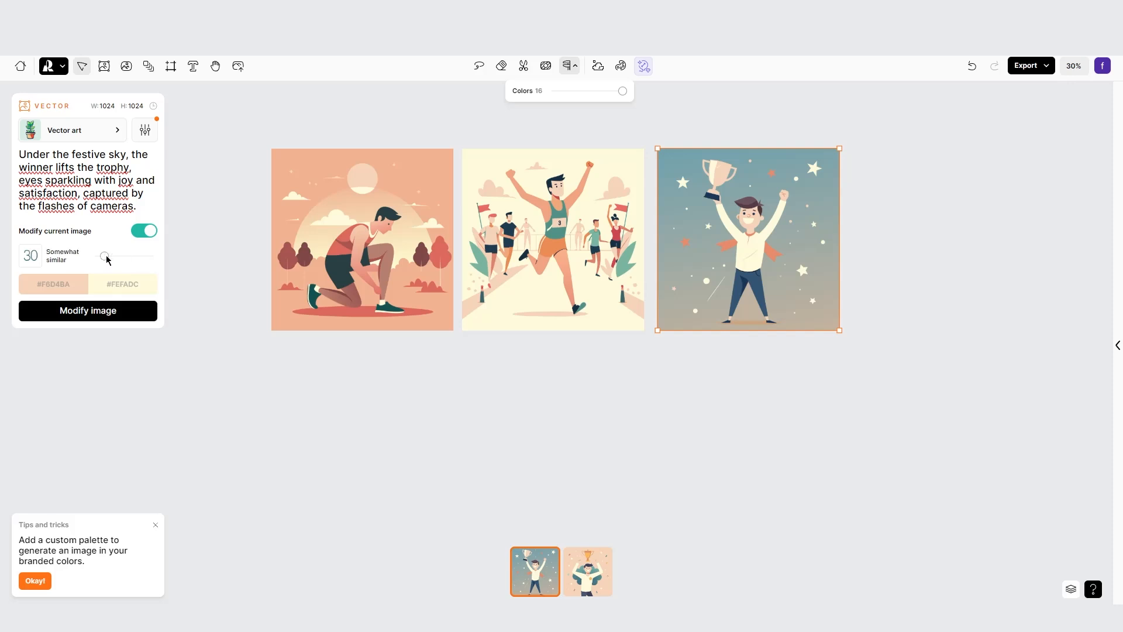
pyautogui.moveTo(105, 256); pyautogui.dragTo(110, 255)
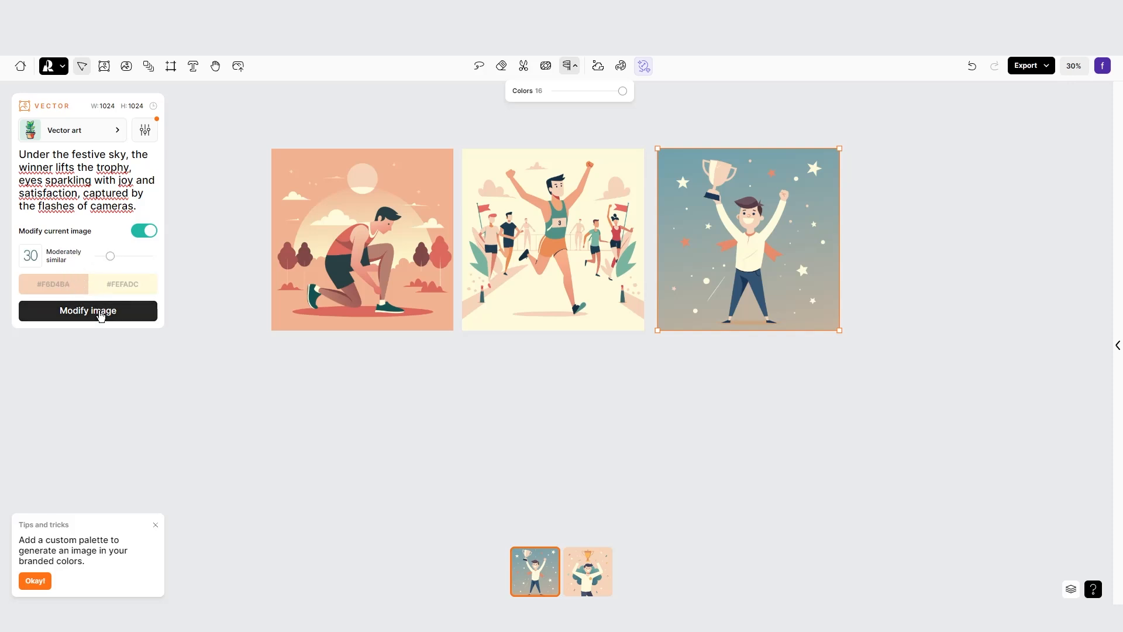
pyautogui.click(87, 310)
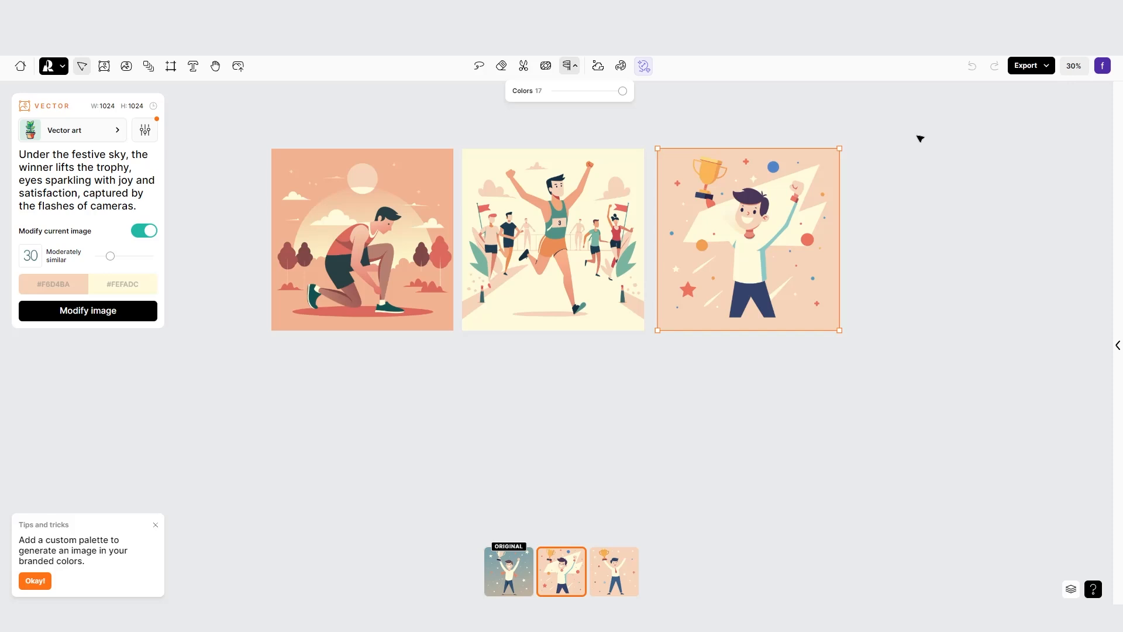
# Export the three-panel storyboard as a JPG.
pyautogui.click(1030, 65)
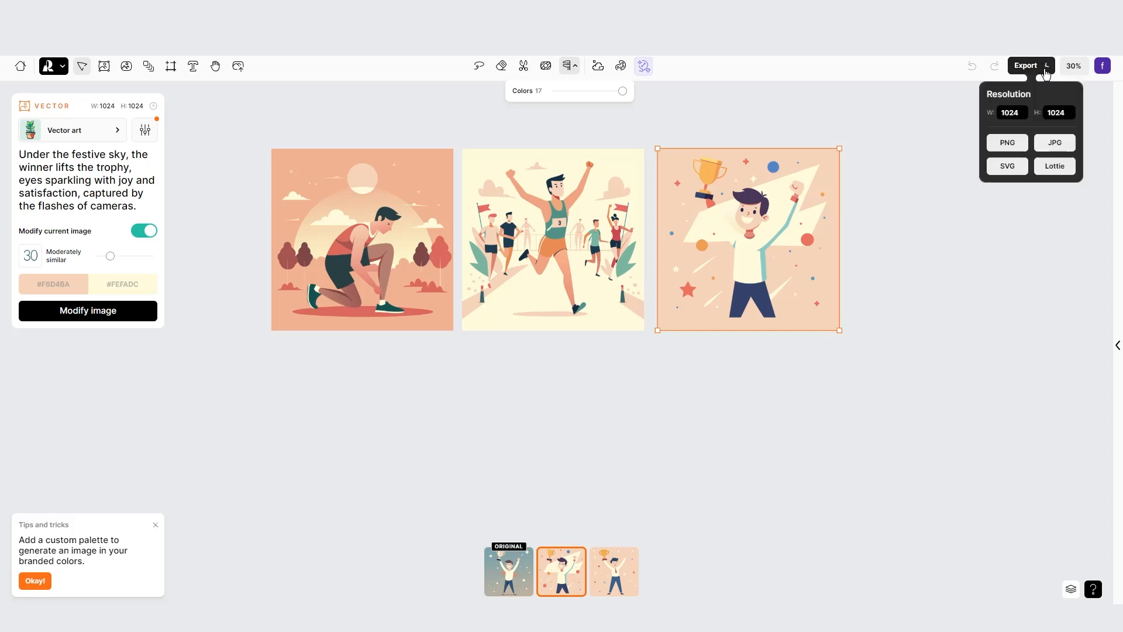
pyautogui.click(1054, 141)
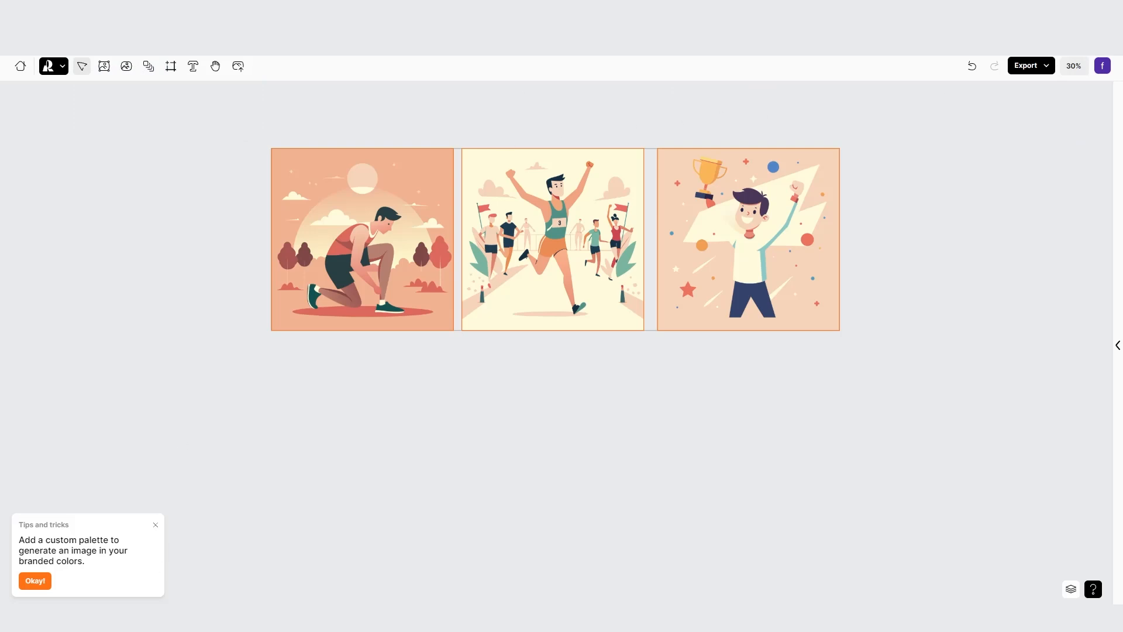
pyautogui.moveTo(872, 95)
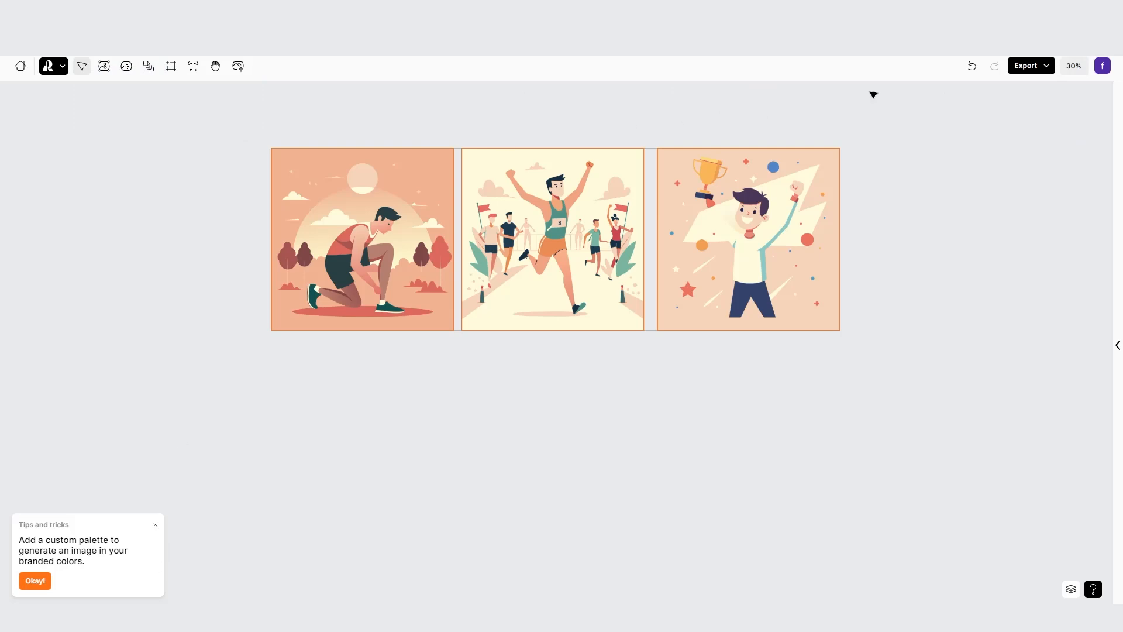